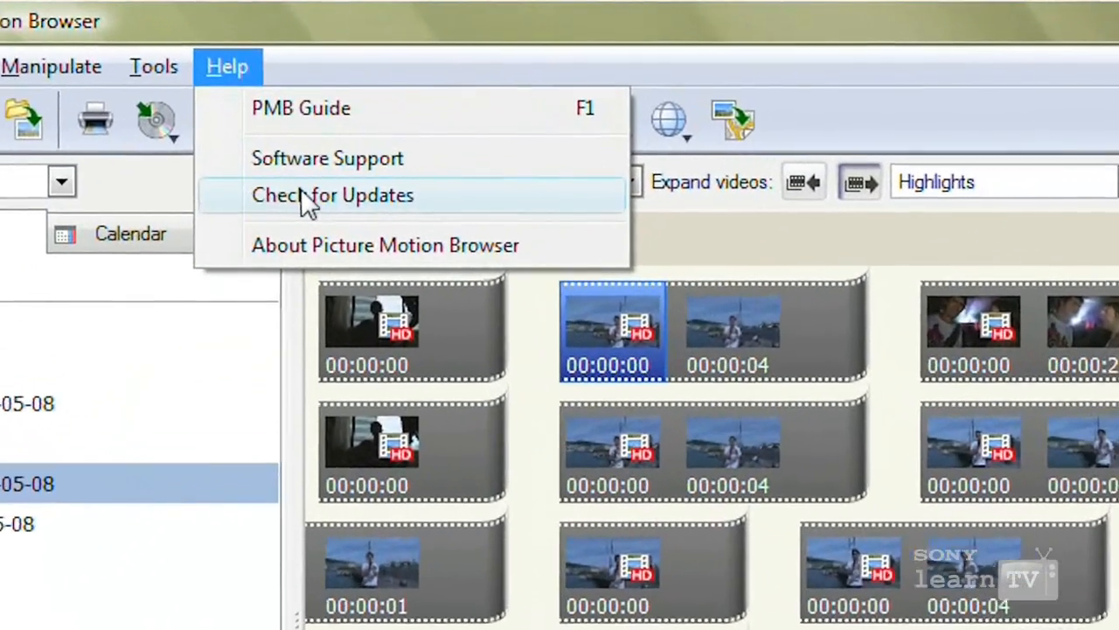
Start the product update check through the Information Tool from the Help menu
left_click(332, 194)
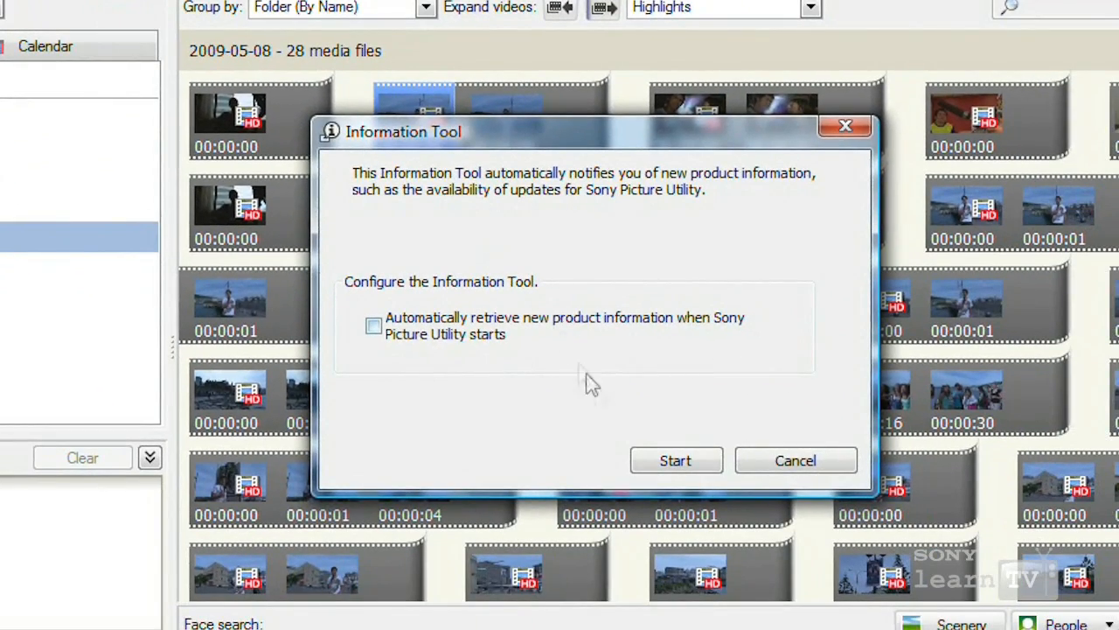
left_click(675, 460)
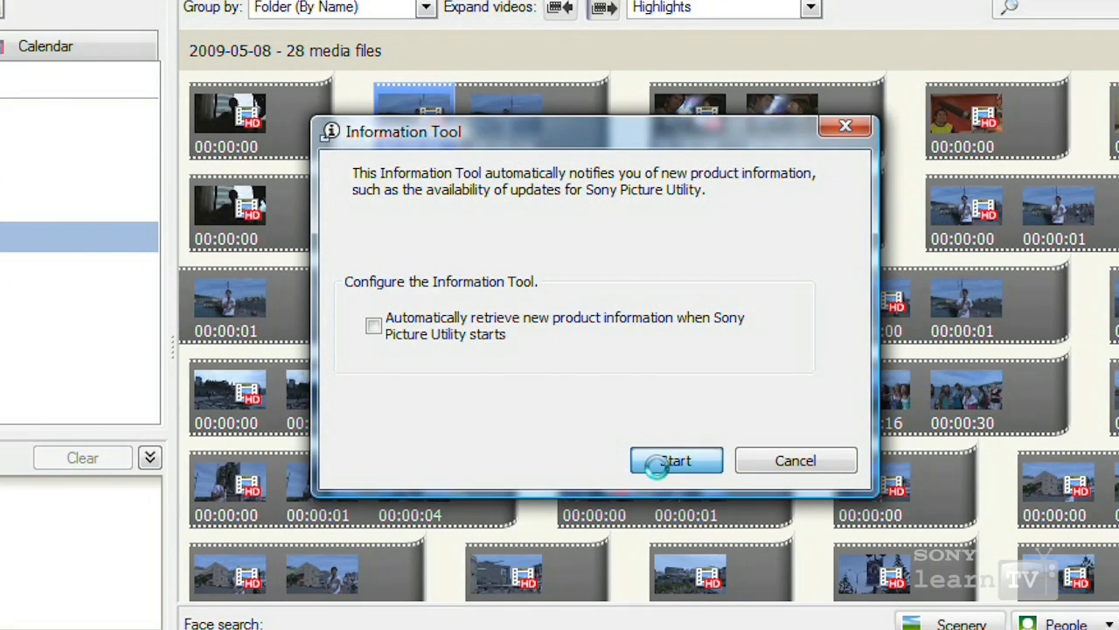
left_click(675, 461)
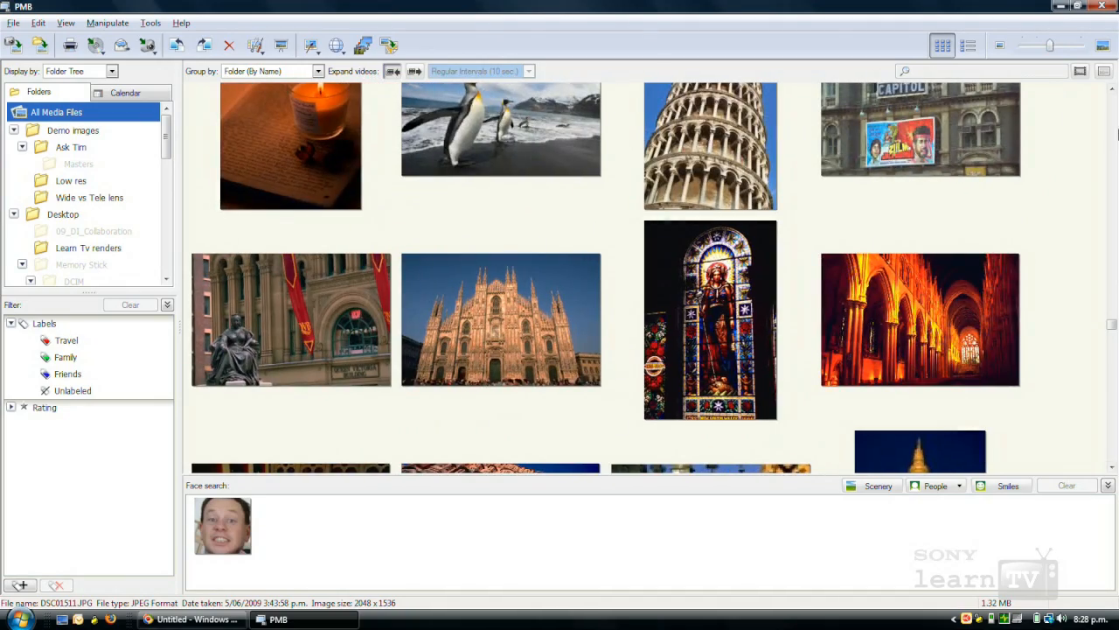
Switch the Display by mode to Folder Tree and then to Folder Name
left_click(1035, 45)
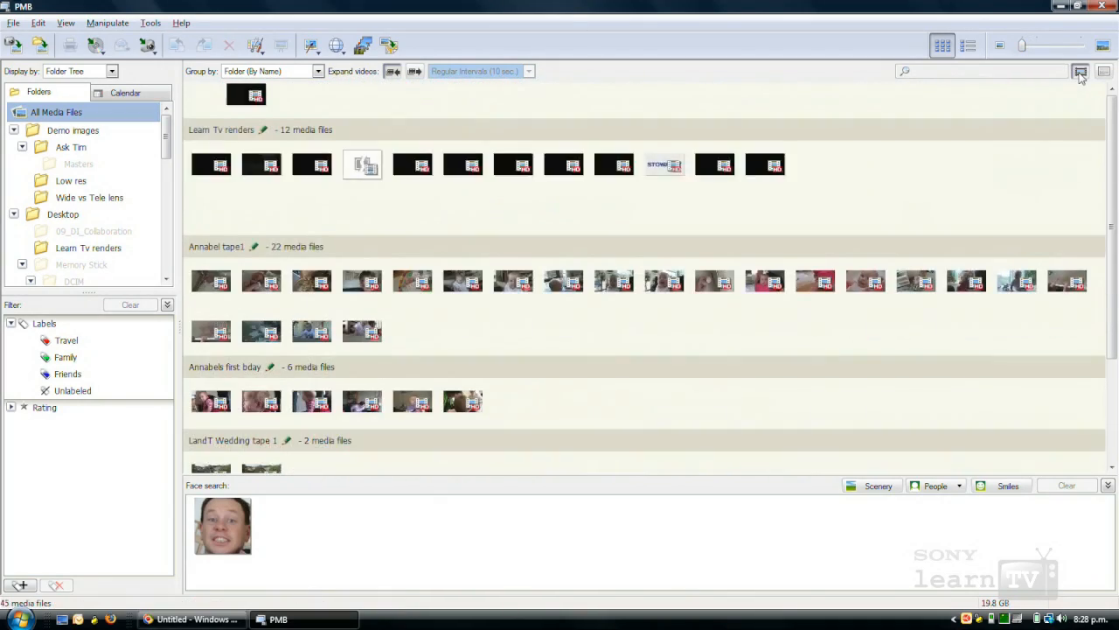
left_click(1106, 72)
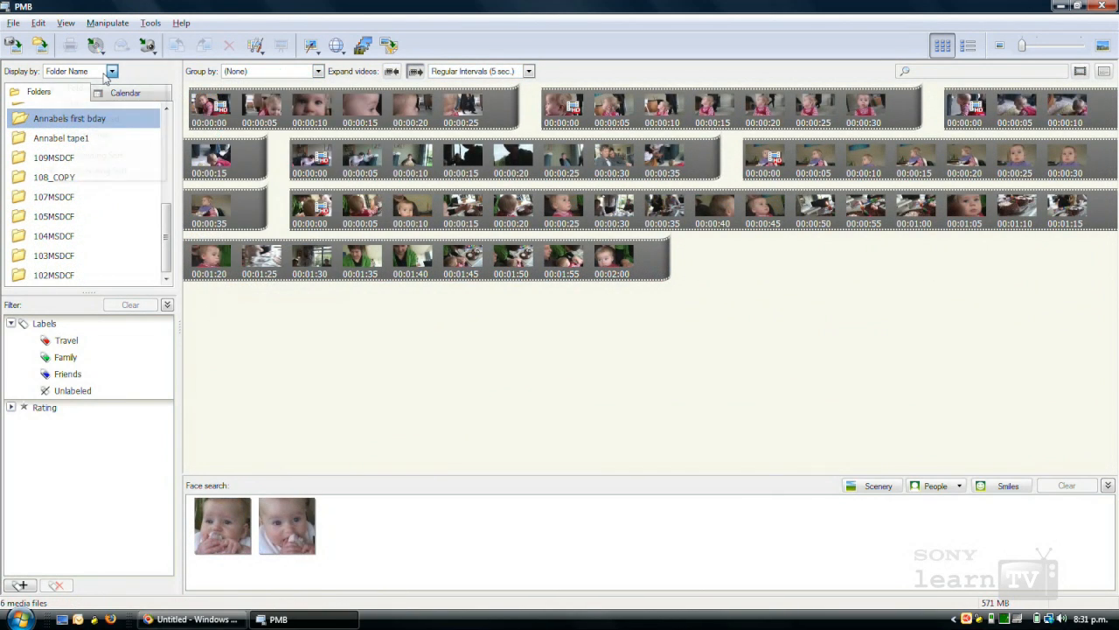
left_click(112, 70)
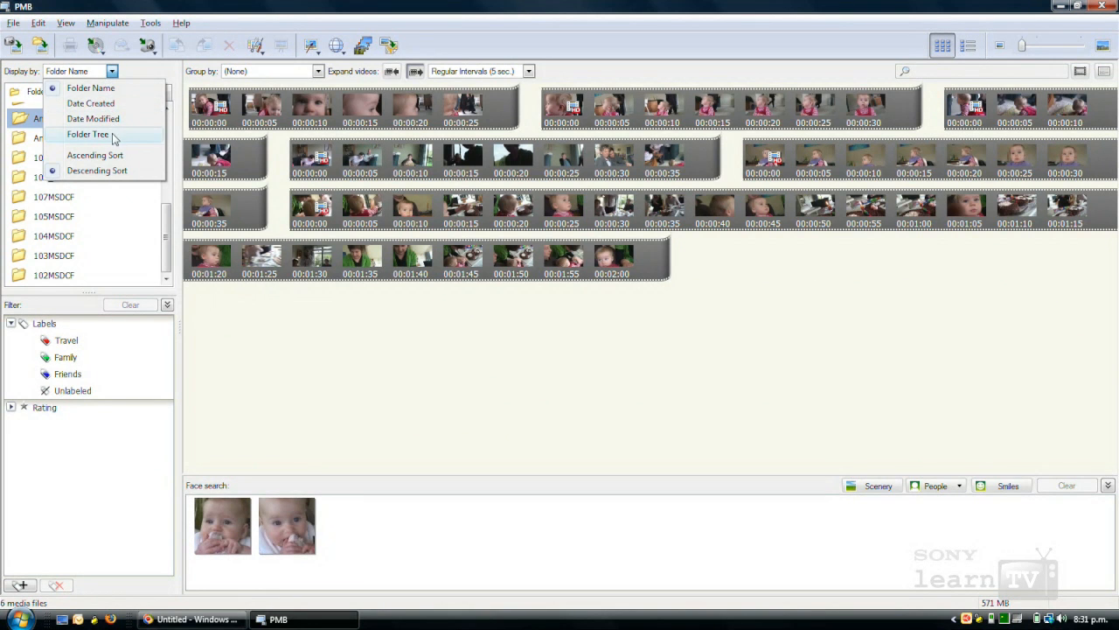
left_click(87, 133)
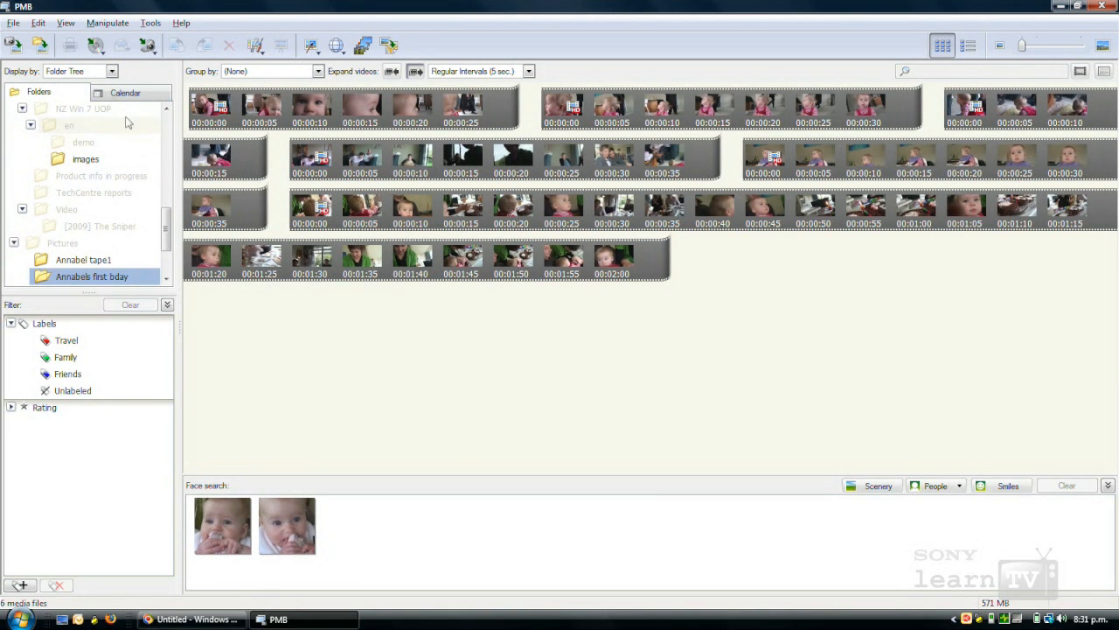
left_click(112, 70)
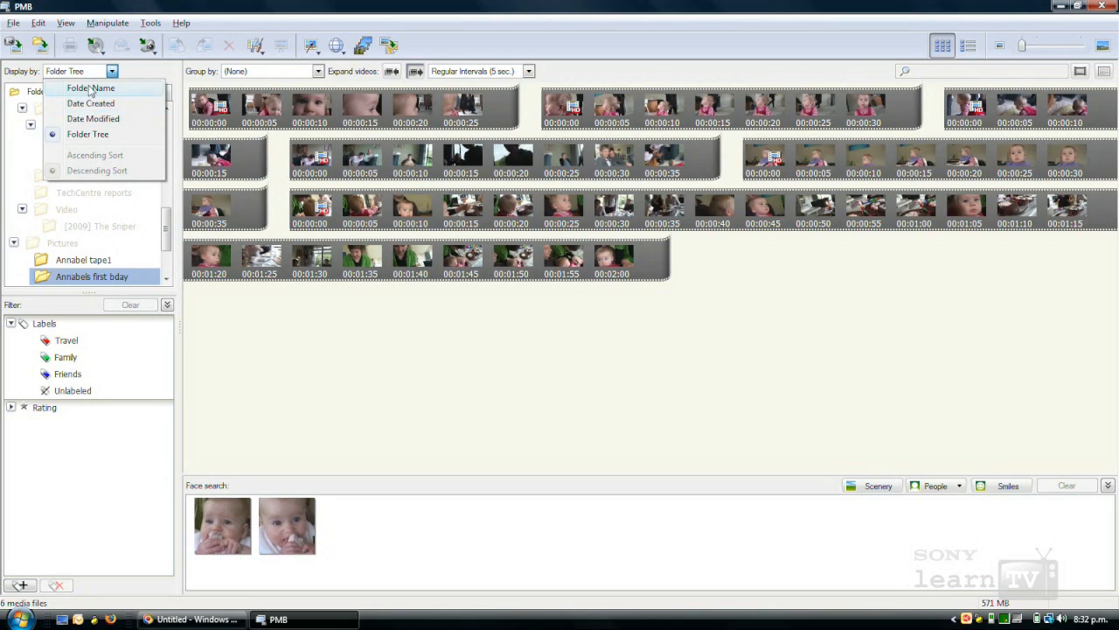
left_click(91, 87)
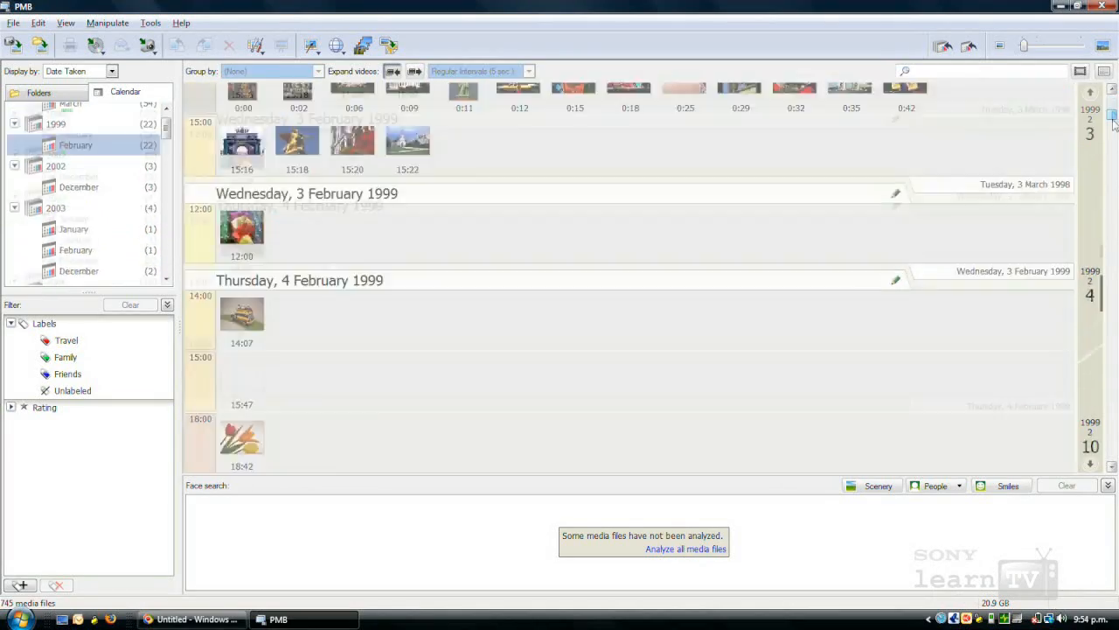
Enlarge the first-birthday folder's video thumbnails with the zoom slider
scroll("down", 3)
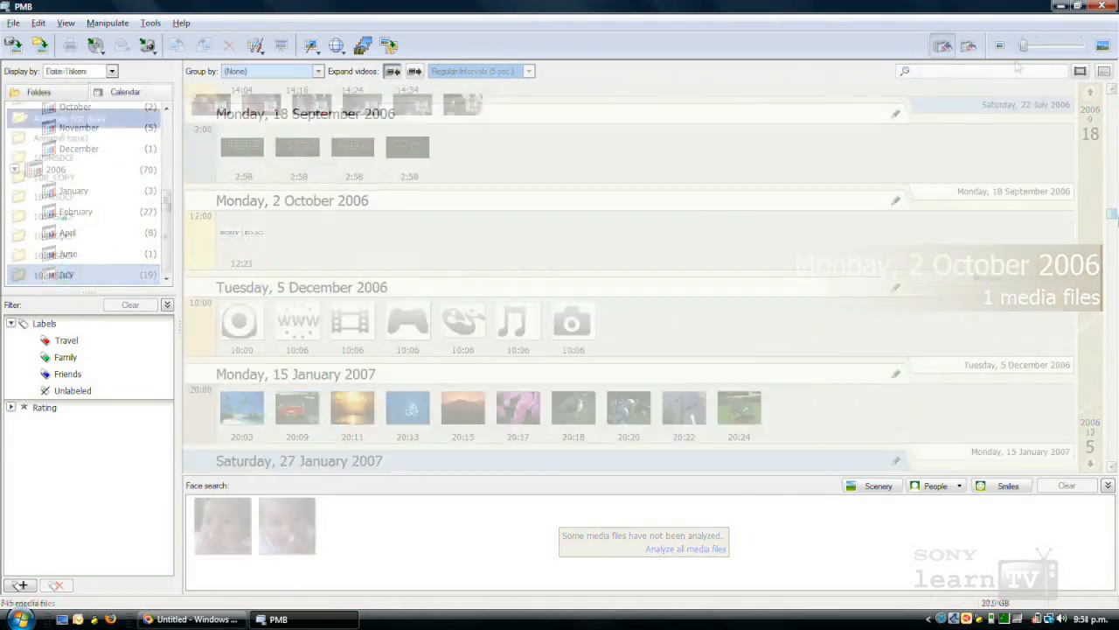
left_click(70, 119)
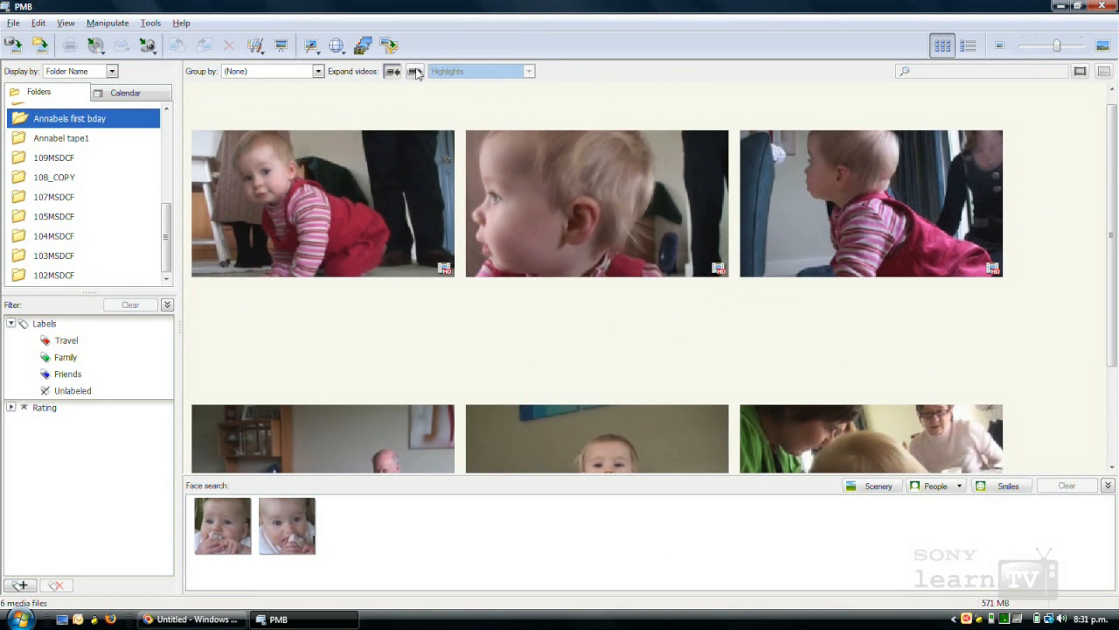
Expand videos into frame strips at regular intervals, then show the Tim D folder's clips
left_click(417, 70)
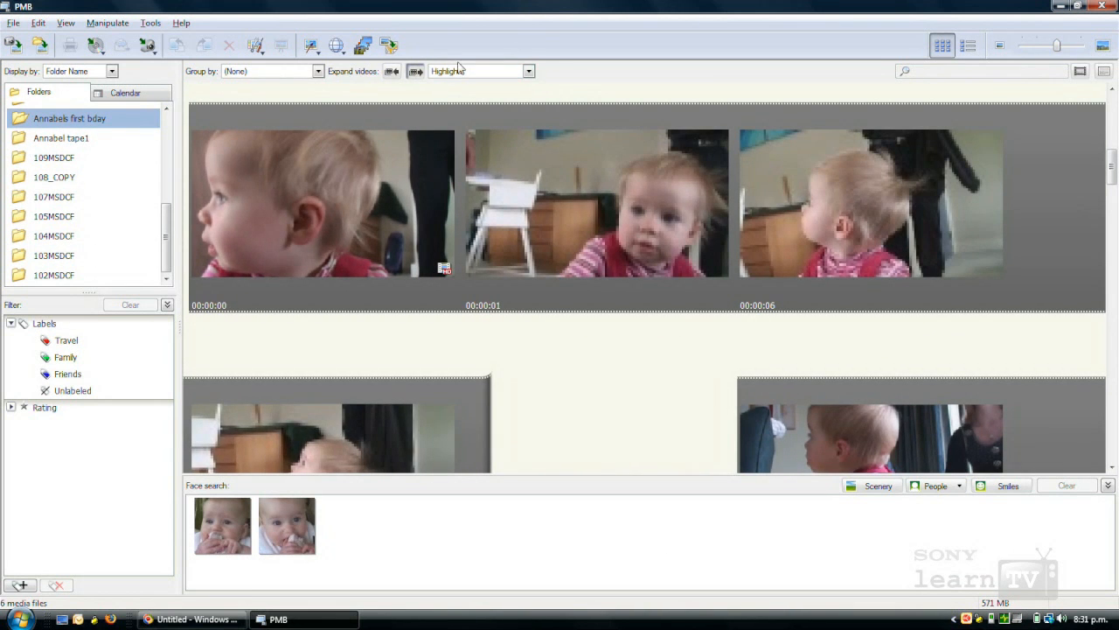
left_click(528, 70)
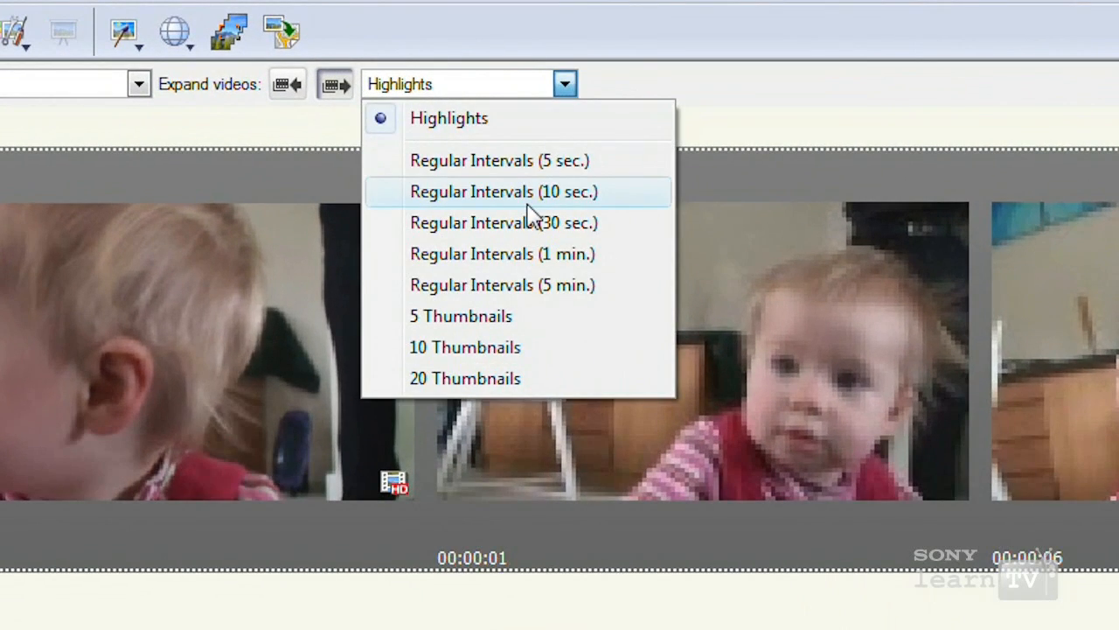
left_click(504, 191)
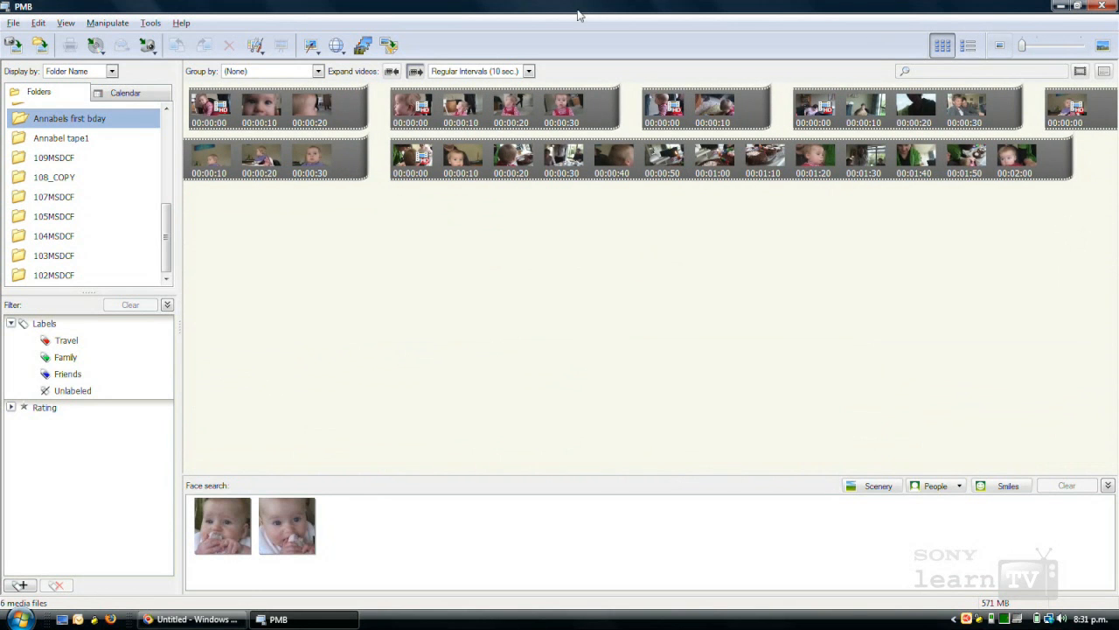
left_click(528, 70)
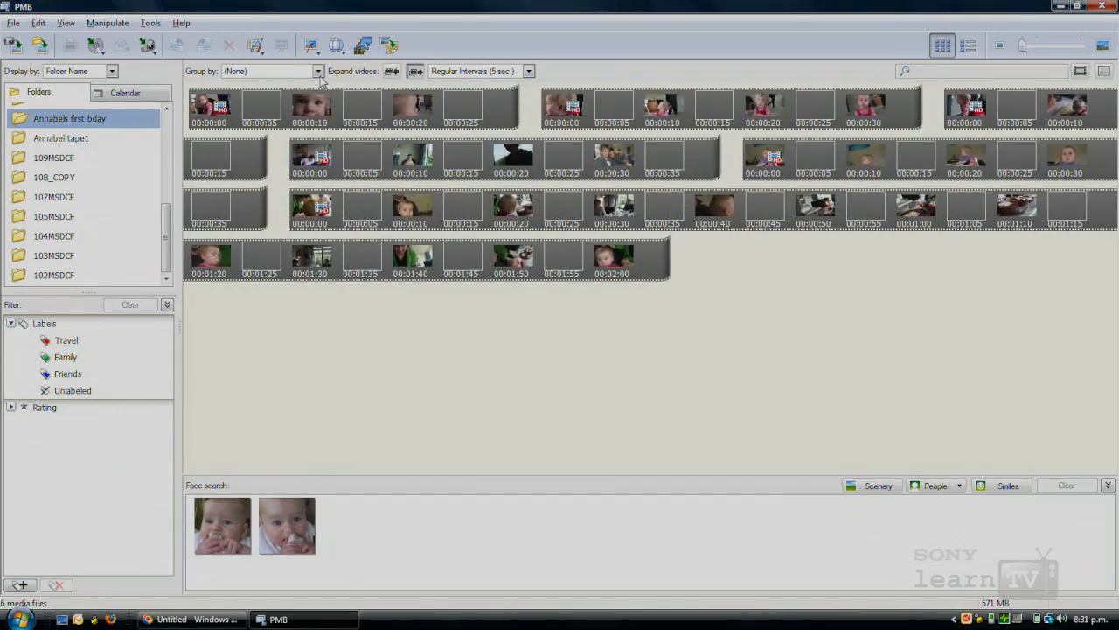
left_click(126, 91)
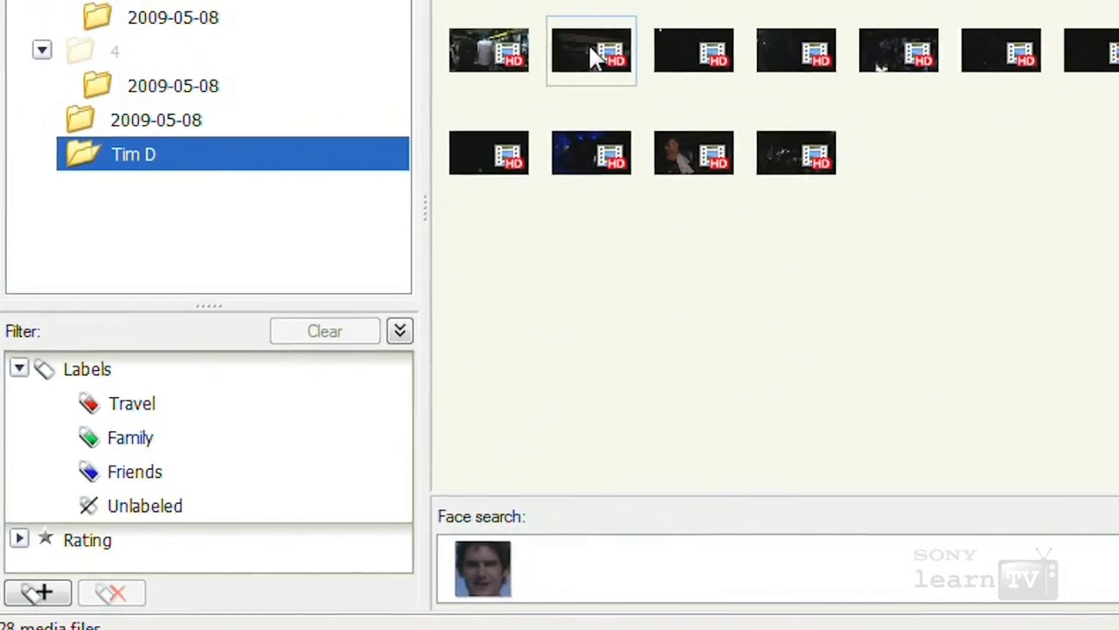
Create a new label named Party in the clip's Edit Ratings and Labels window
right_click(591, 49)
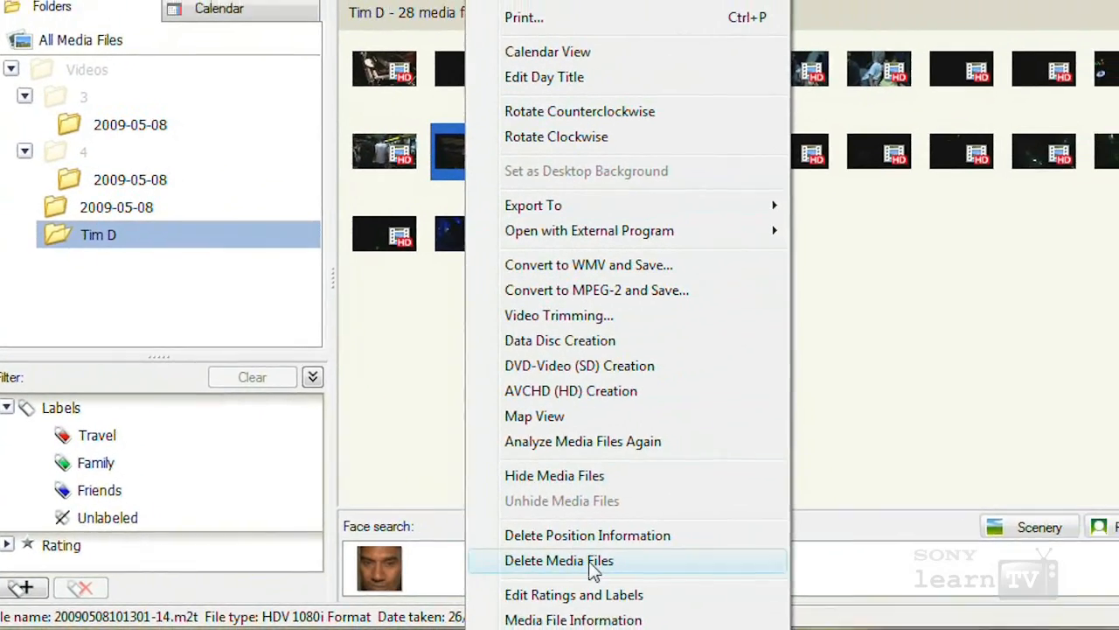
left_click(573, 595)
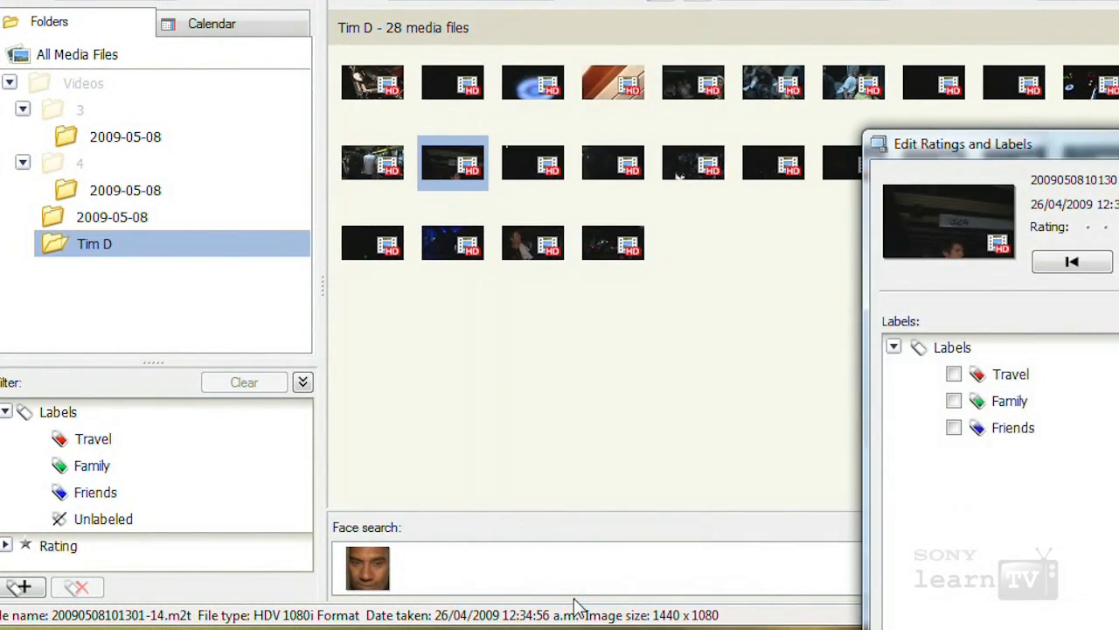
left_click_drag(961, 144, 815, 18)
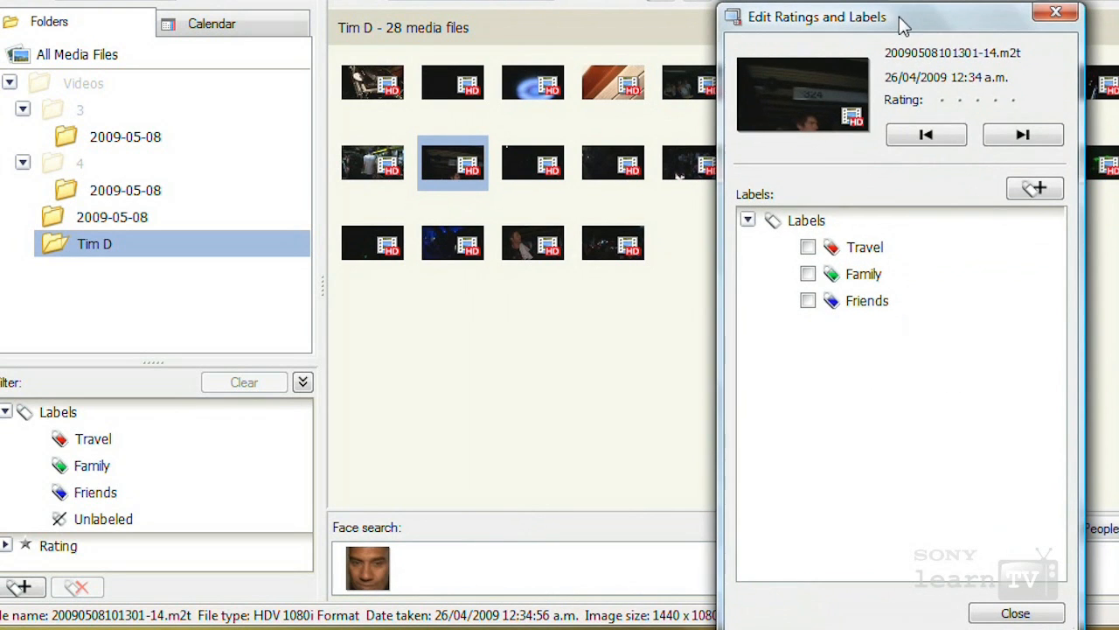
left_click(1035, 189)
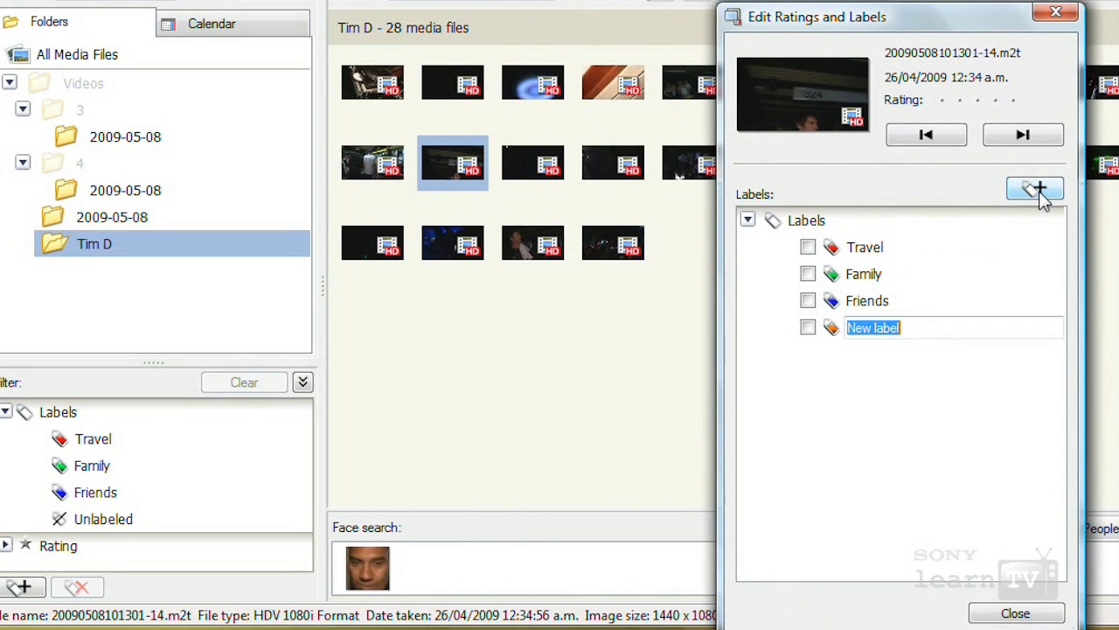
type("Party")
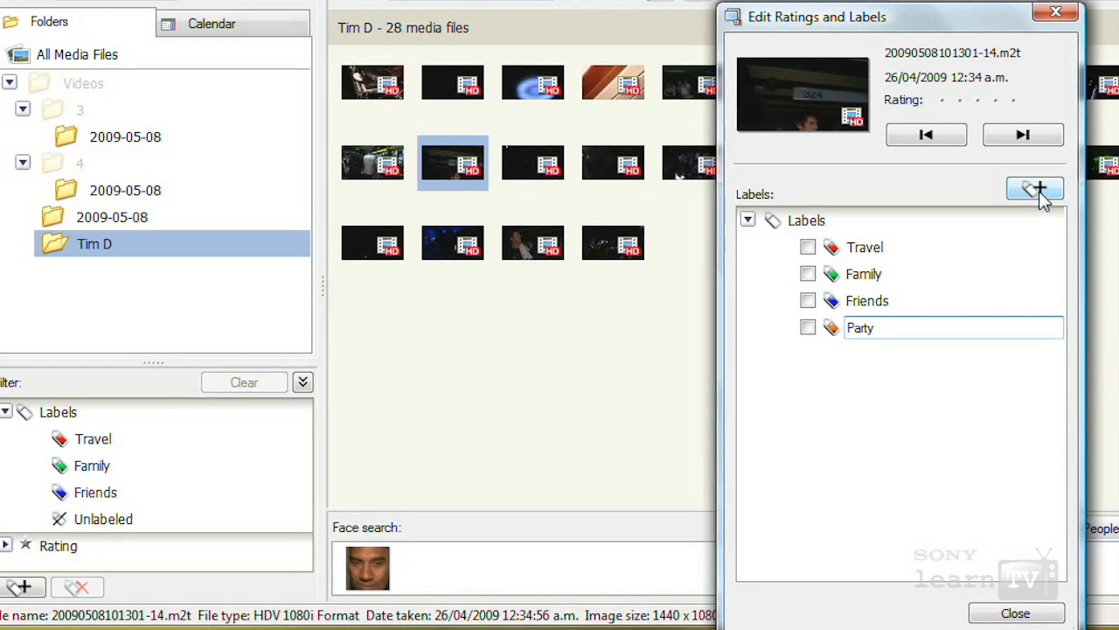
left_click(808, 327)
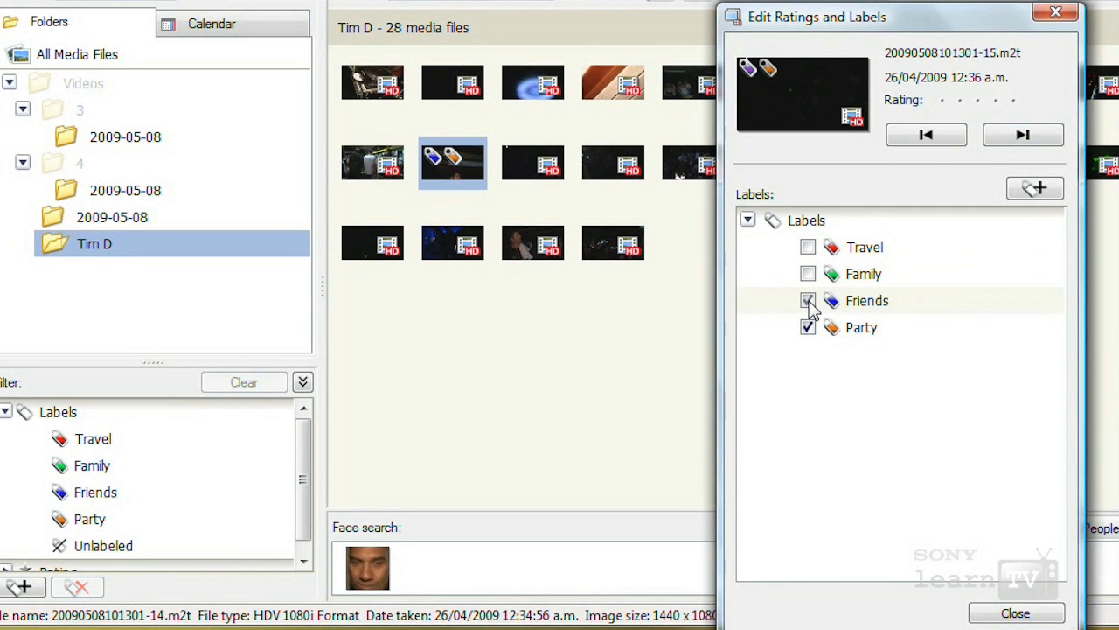
left_click(1014, 612)
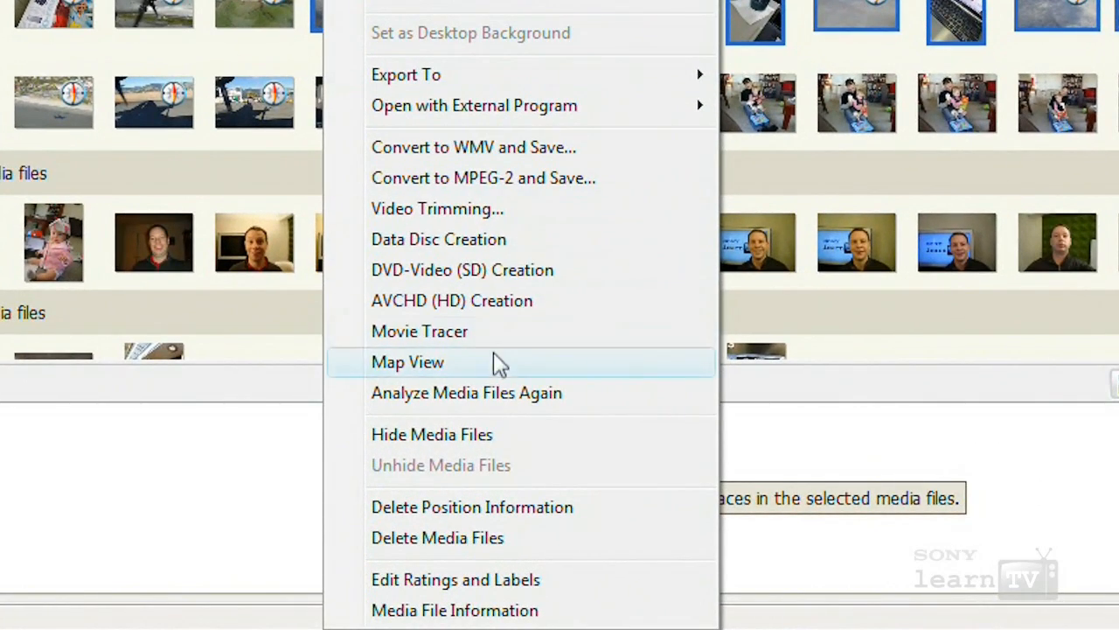
Show the selected photos in Map View and inspect a photo at its map marker
left_click(407, 360)
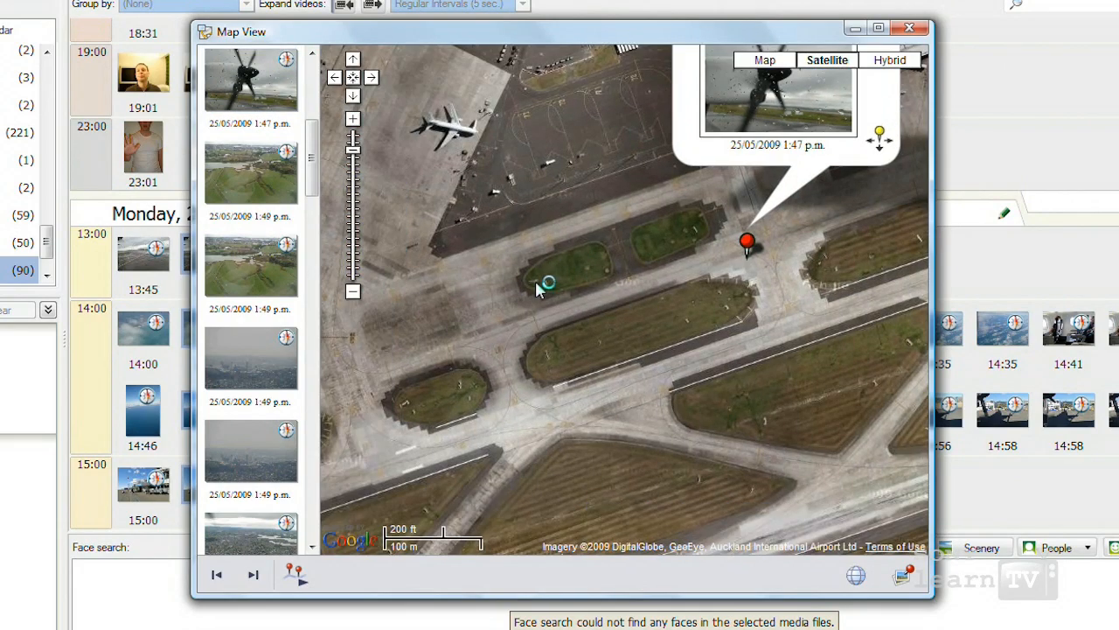
left_click(910, 28)
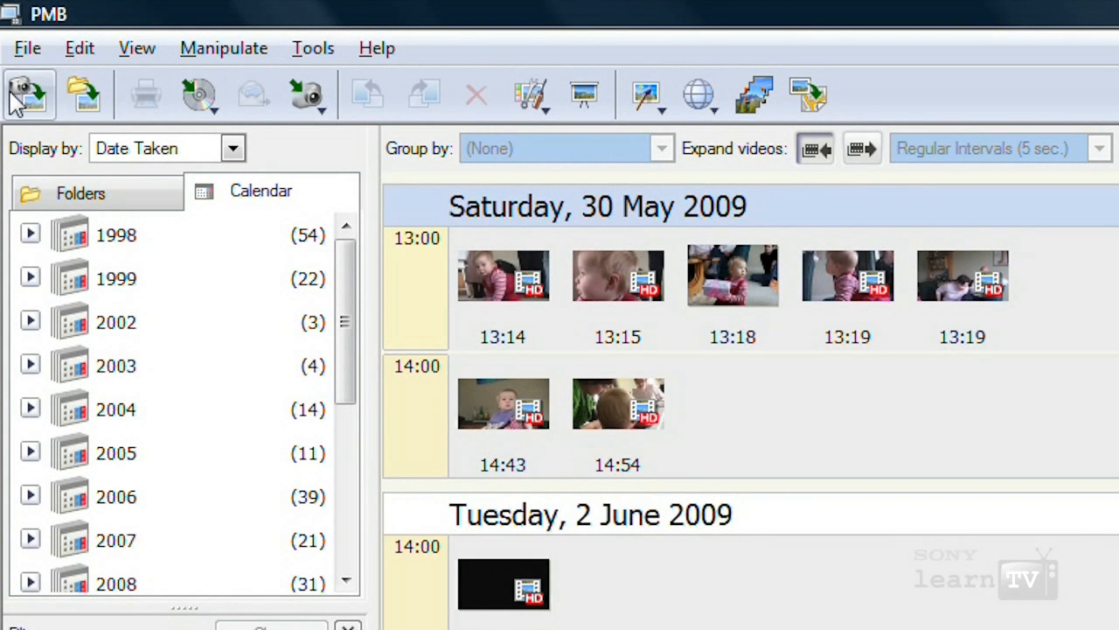
mouse_move(28, 94)
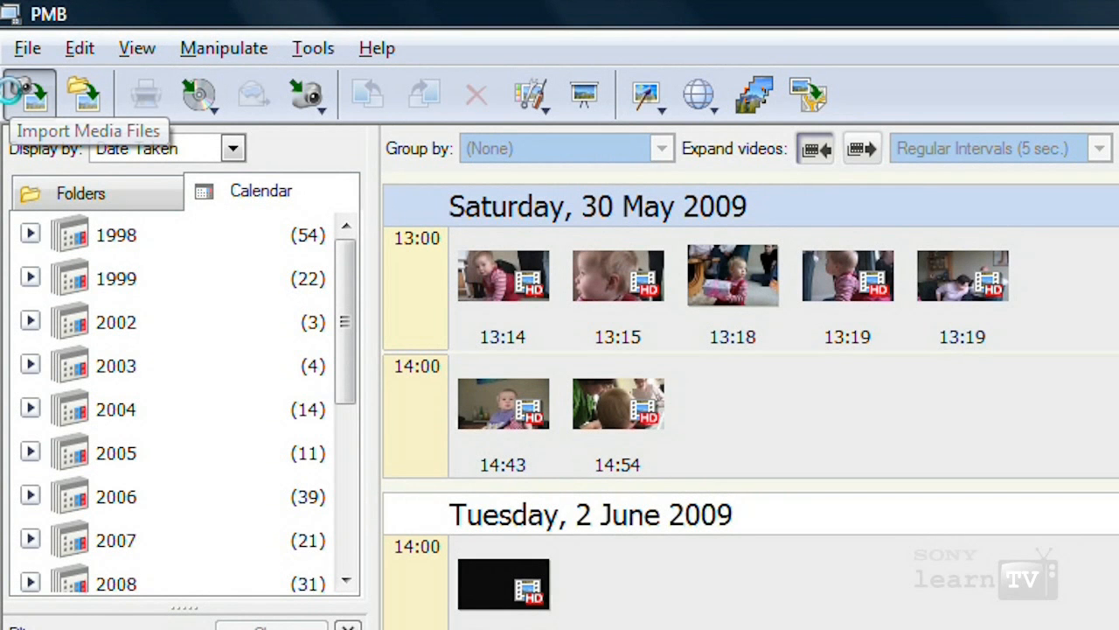
Show importing media from the Handycam camcorder and registering a viewing folder
left_click(28, 91)
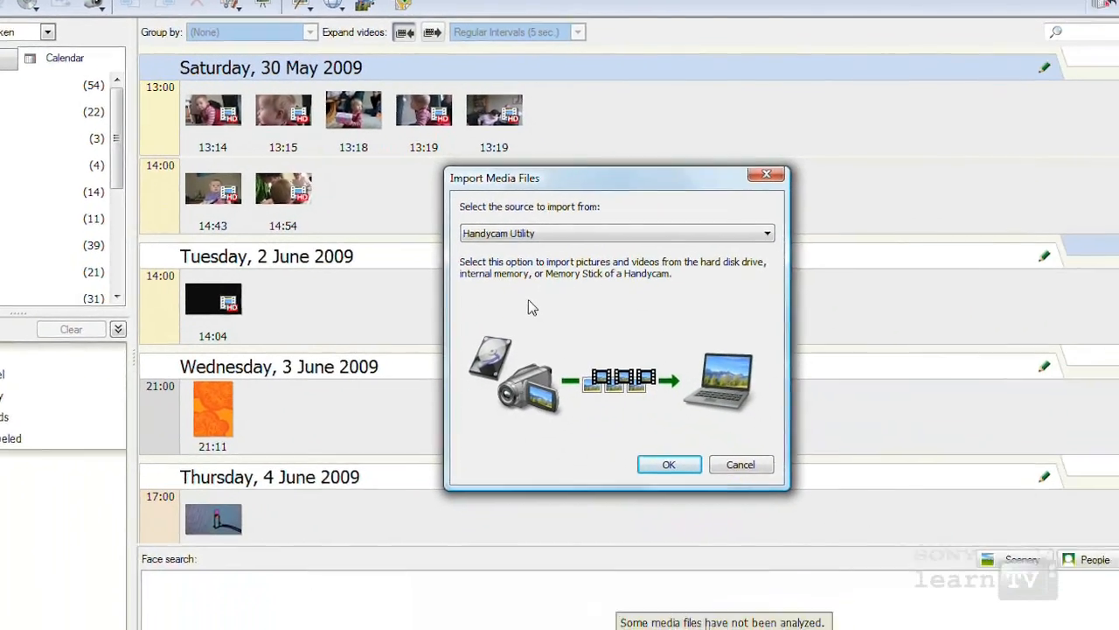
left_click(668, 465)
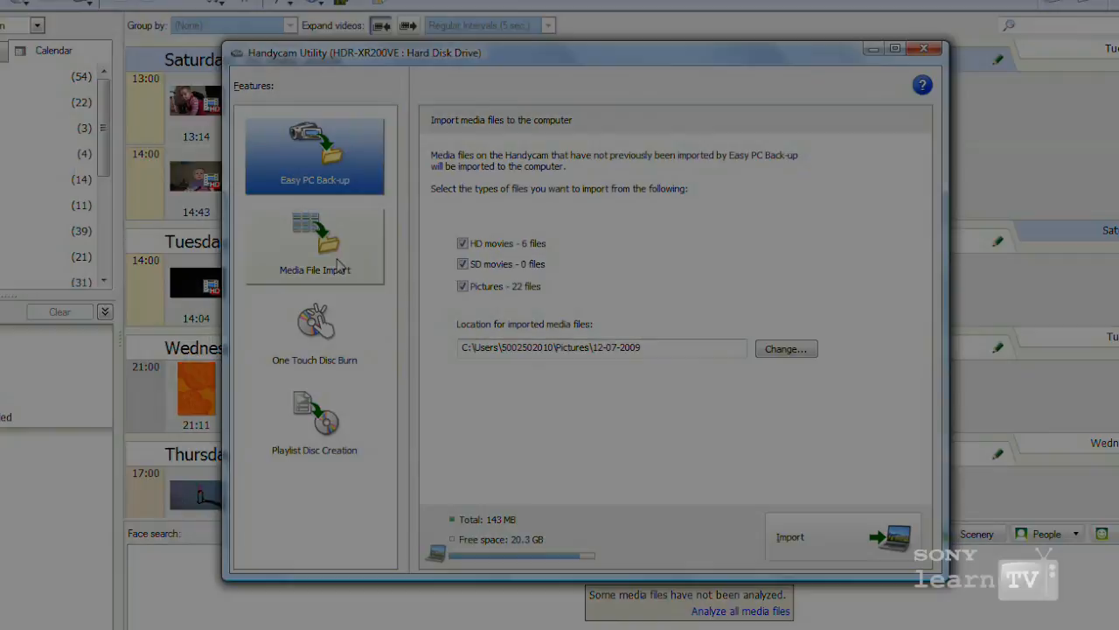
left_click(21, 38)
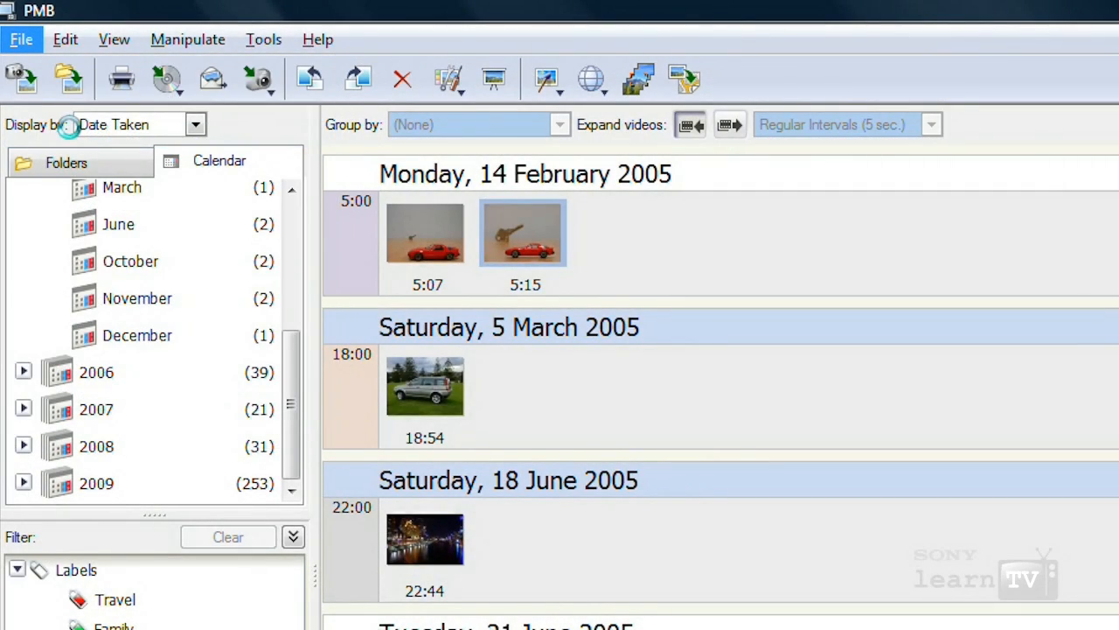
left_click(68, 76)
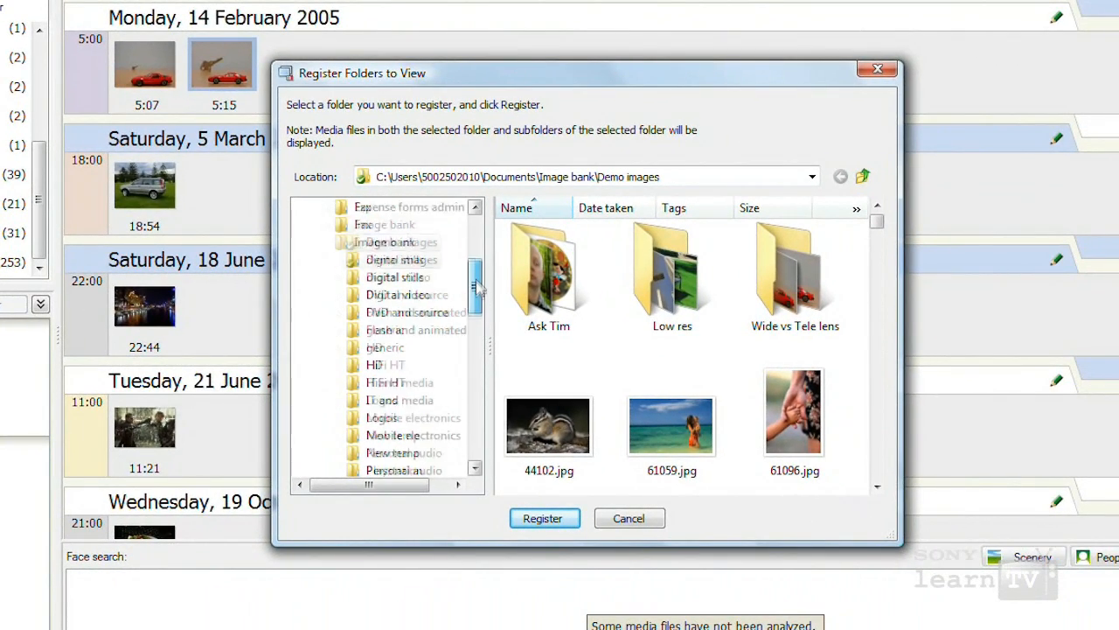
Bring up the Tone Curve correction for the pink orchid photo
scroll("down", 3)
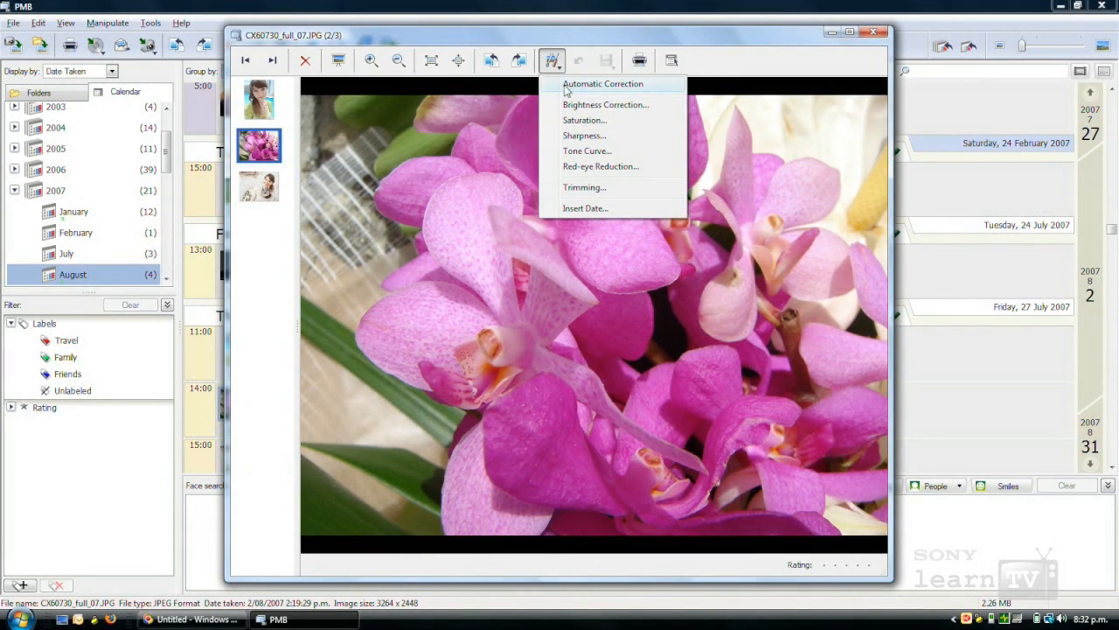
mouse_move(602, 150)
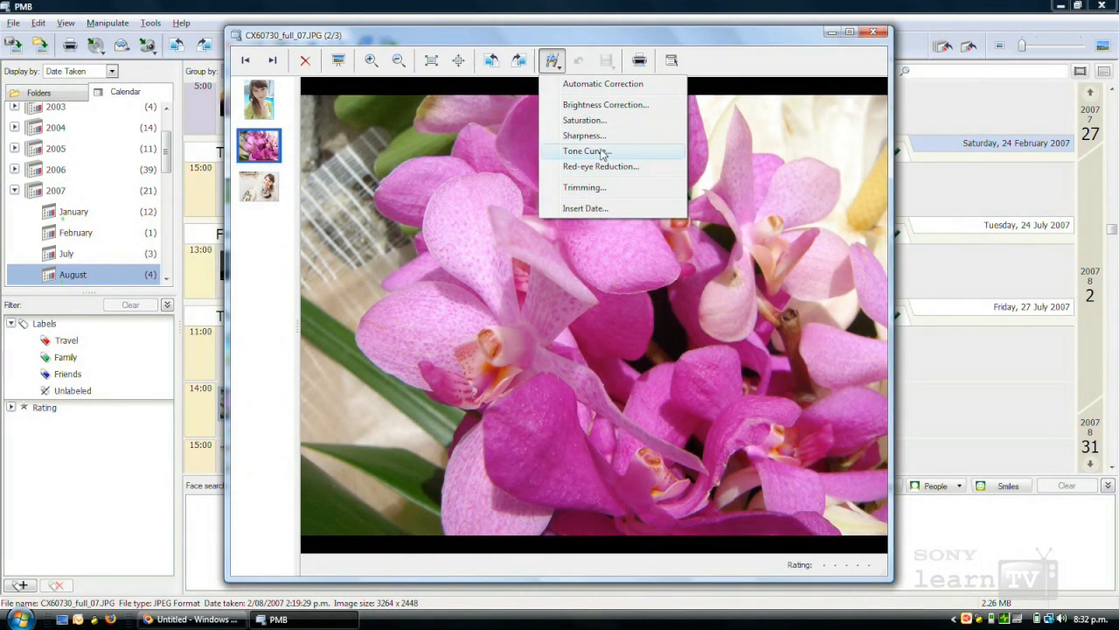
left_click(584, 150)
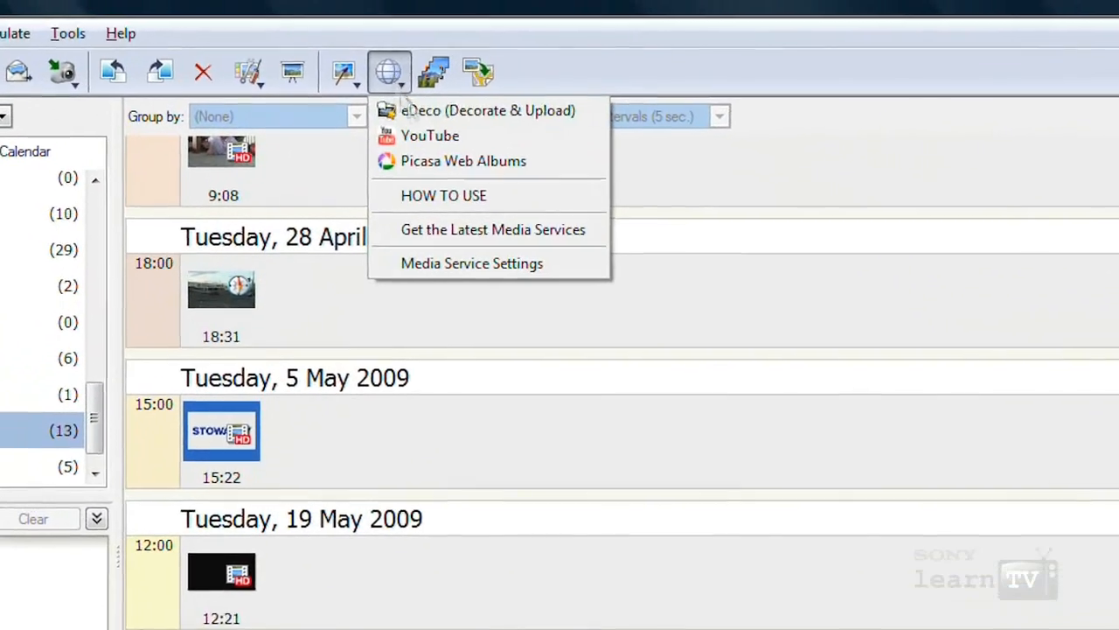
Start a YouTube upload of the Walkman clip, show the login prompt and cancel it
left_click(431, 136)
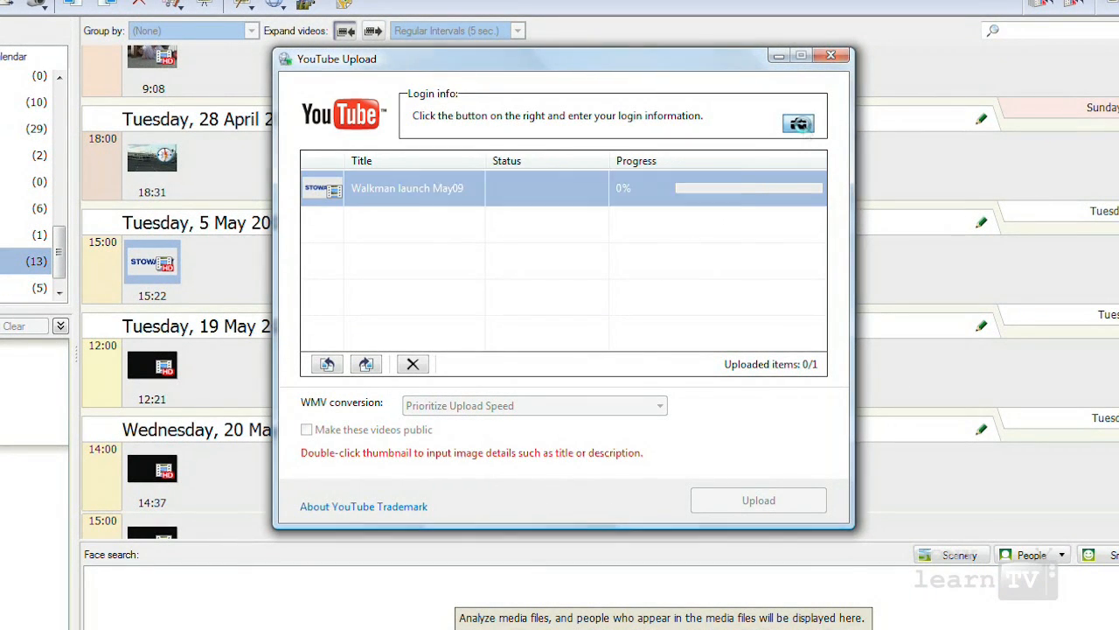
left_click(798, 122)
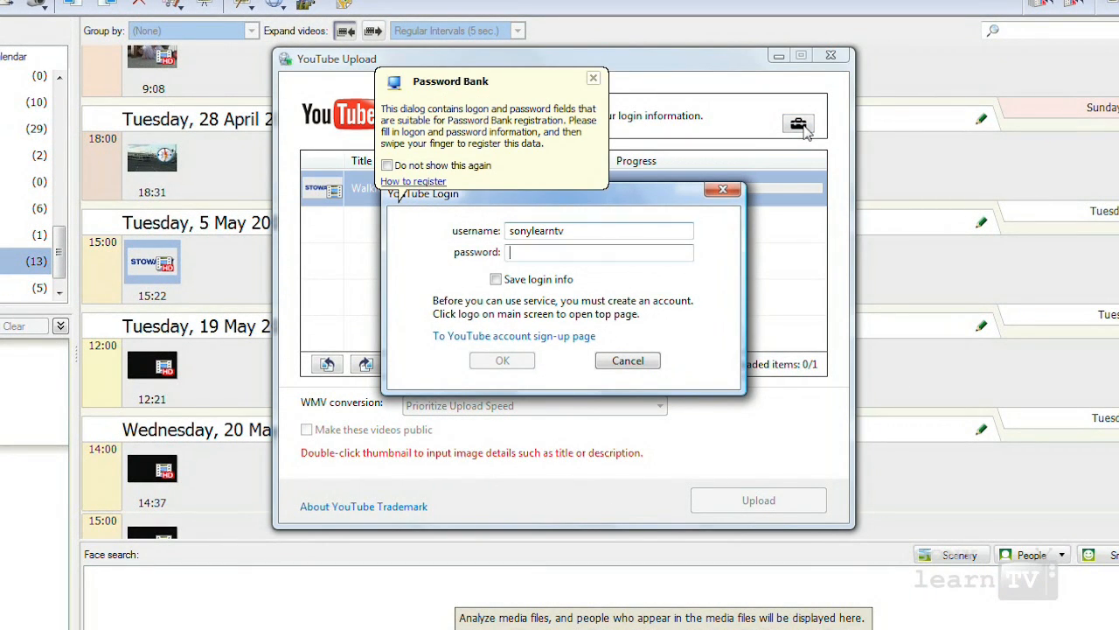
left_click(626, 360)
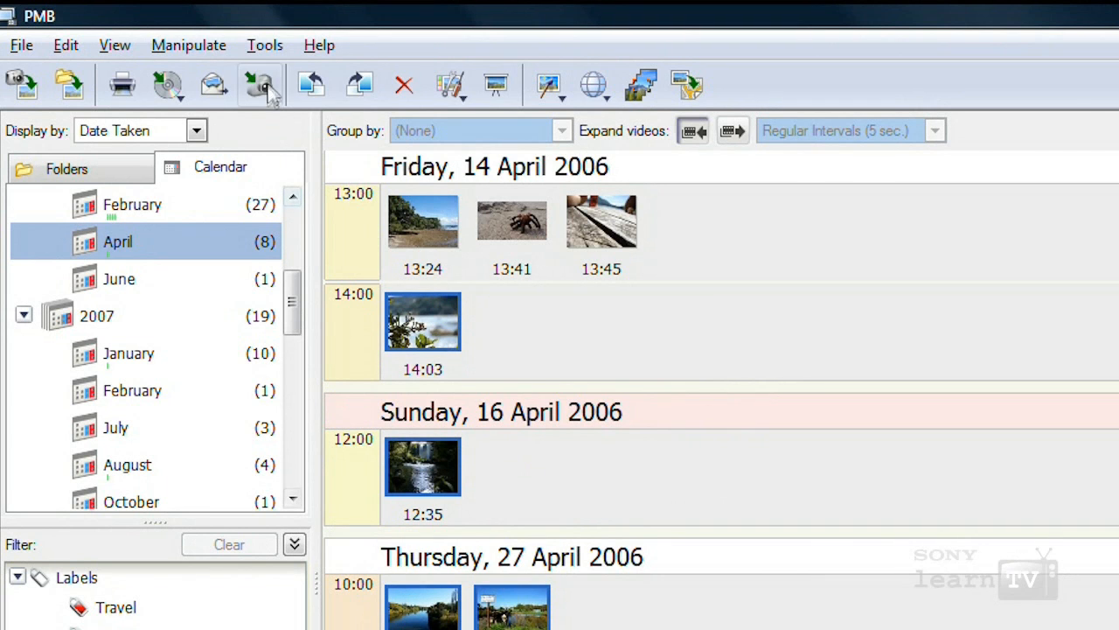
Set up export of the 4 selected files to the Memory Stick (E:) and show output image size choices
left_click(259, 84)
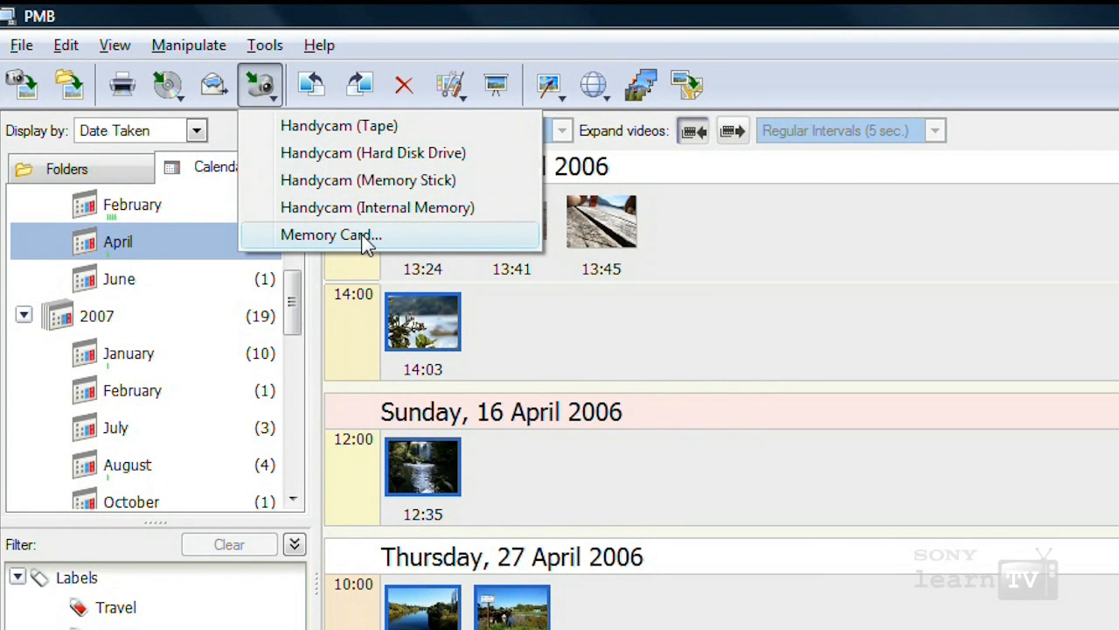
left_click(331, 235)
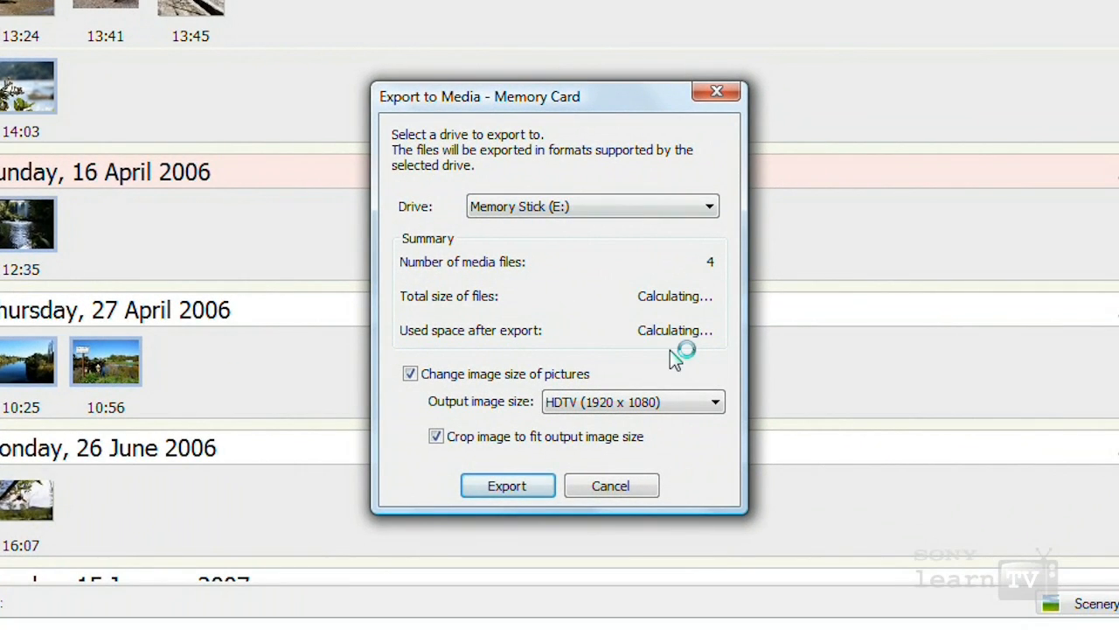
left_click(713, 400)
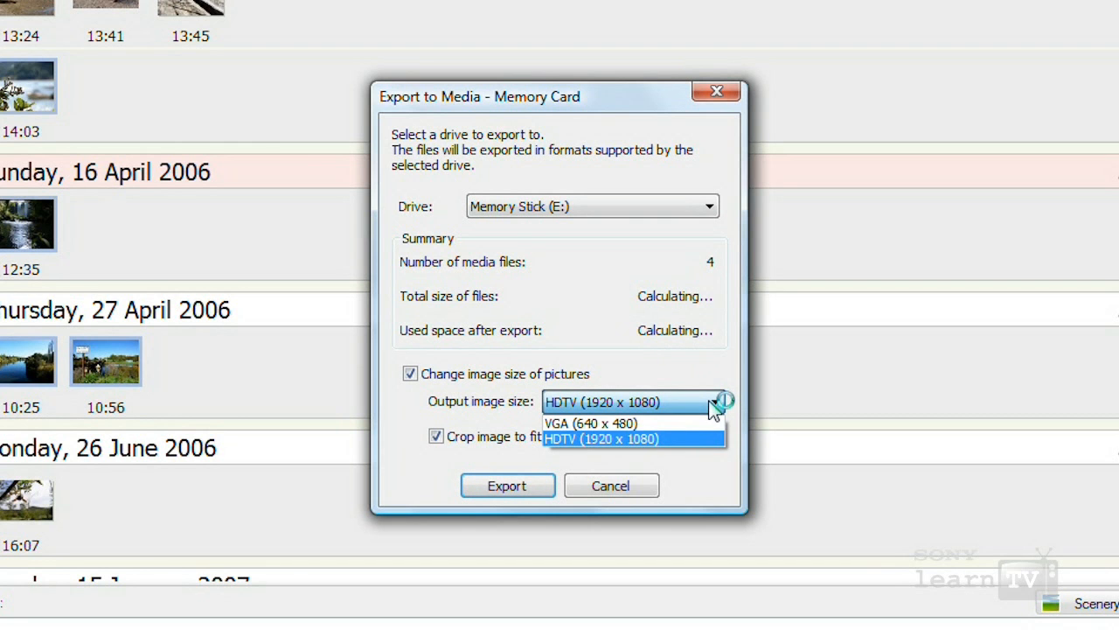